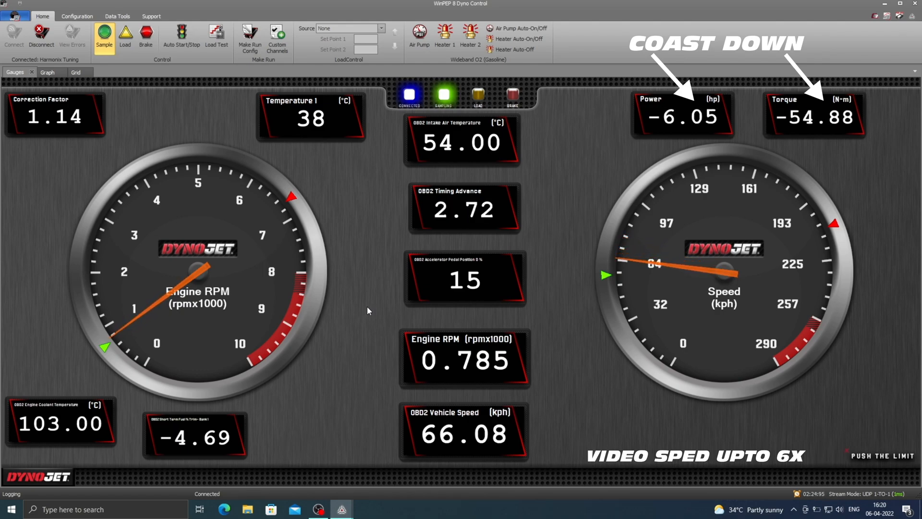
# End the first run after the coast-down so it is saved and graphed in Data Center
pyautogui.click(145, 36)
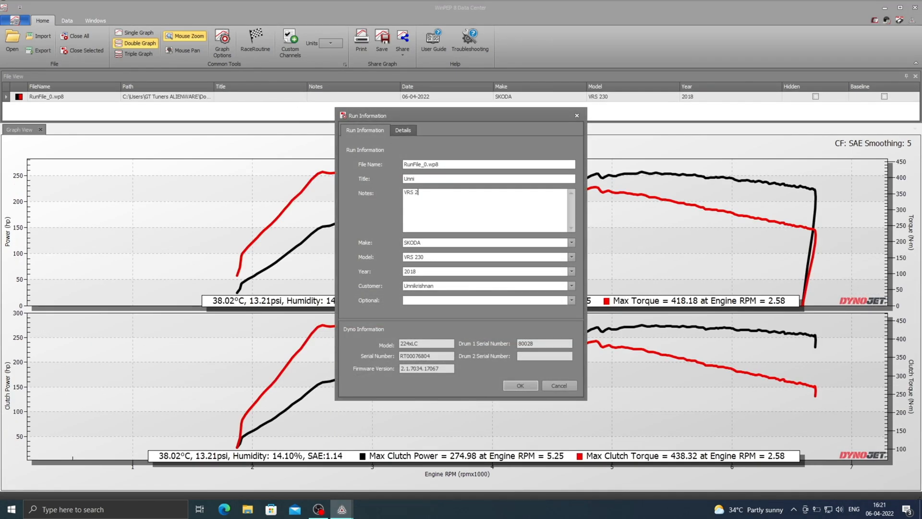
# Enter the VRS car description in the Notes field of the Run Information dialog
pyautogui.click(520, 385)
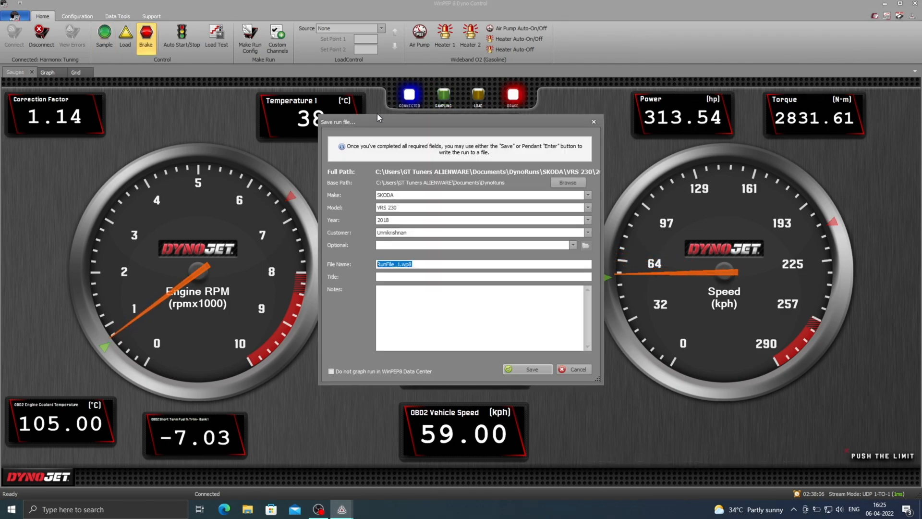
# Save the second run as RunFile_1.wp8 so it overlays the first run's curves
pyautogui.click(527, 369)
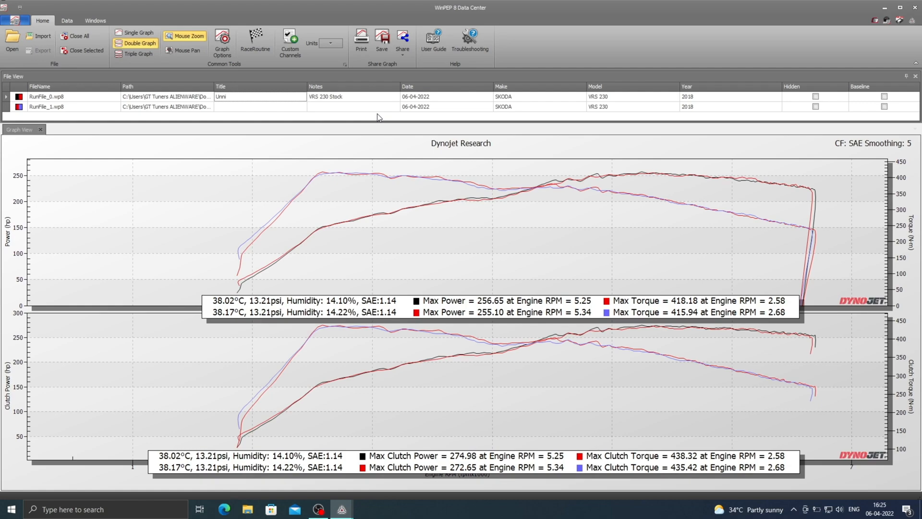